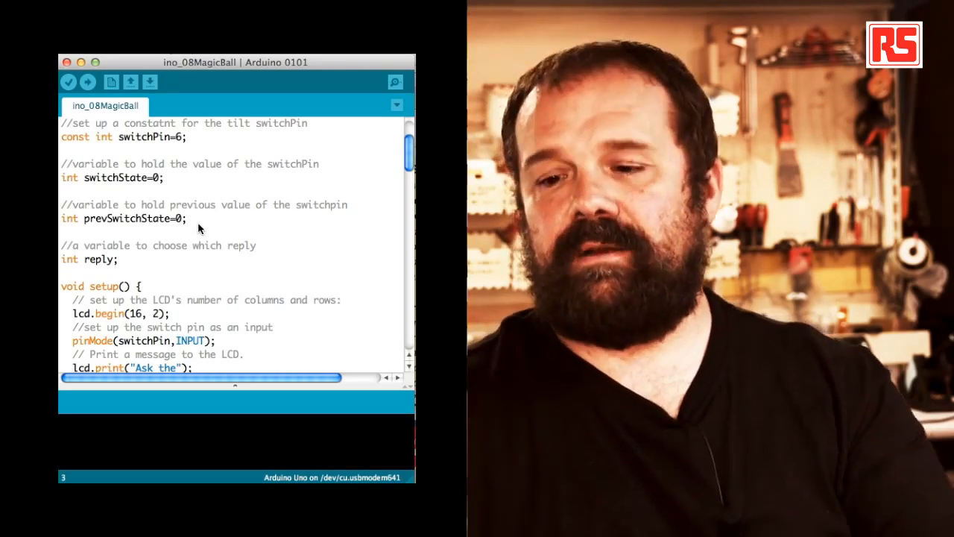
scroll("down", 3)
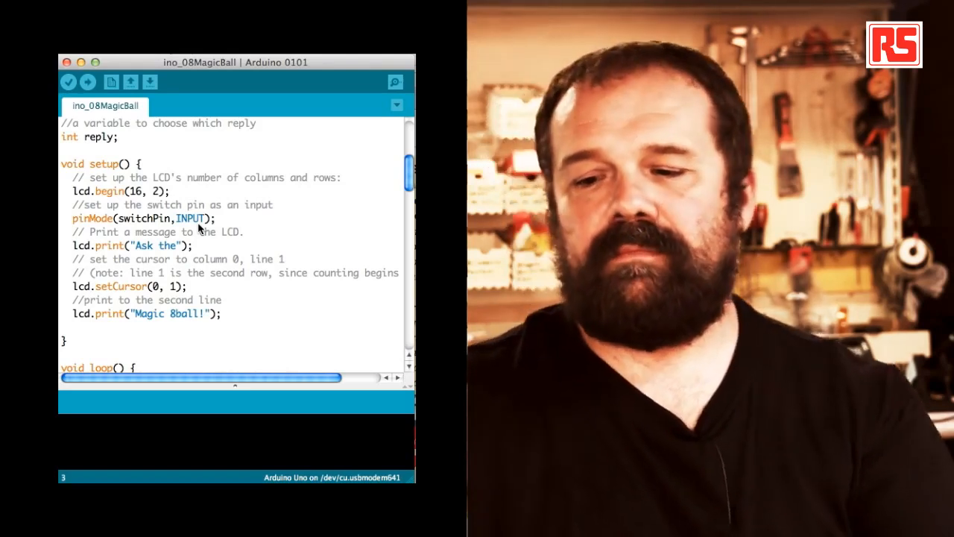
scroll("down", 3)
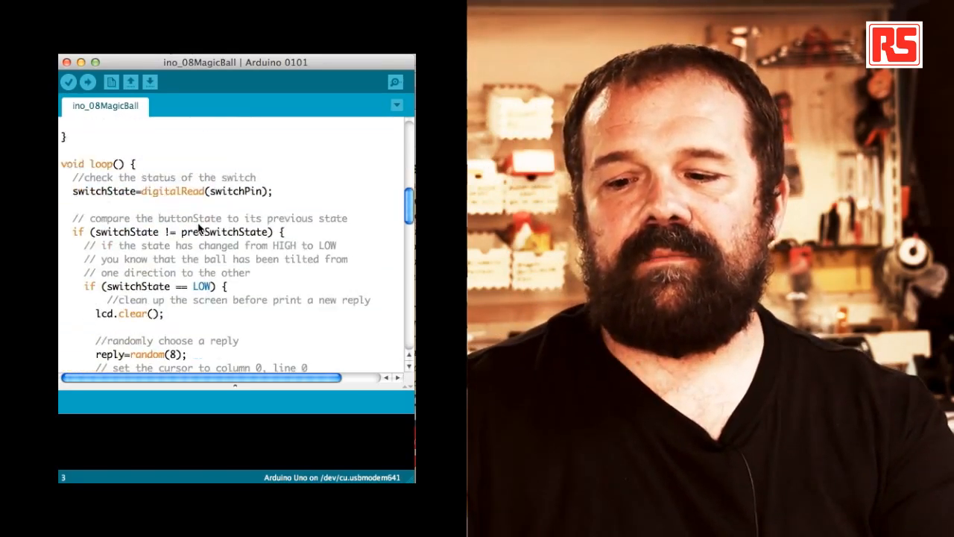
scroll("down", 3)
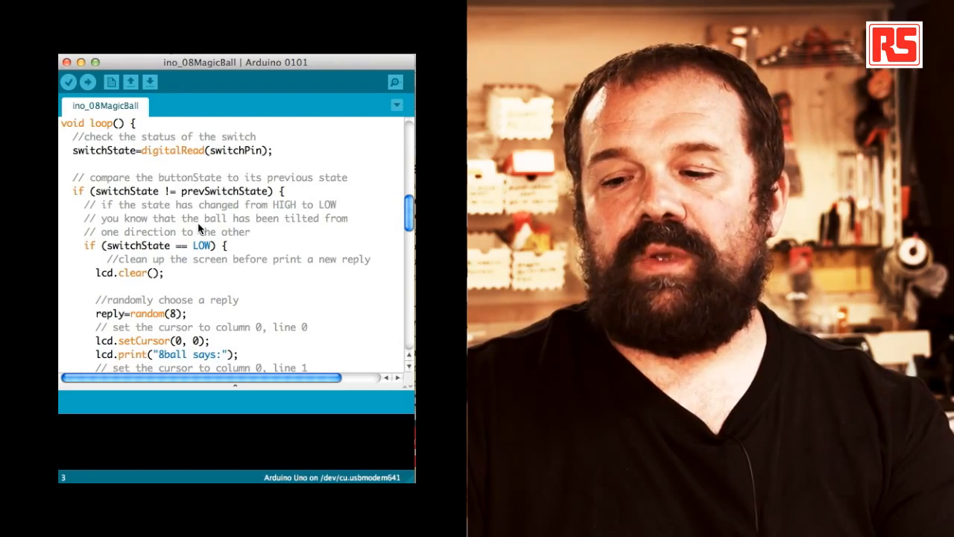
scroll("down", 3)
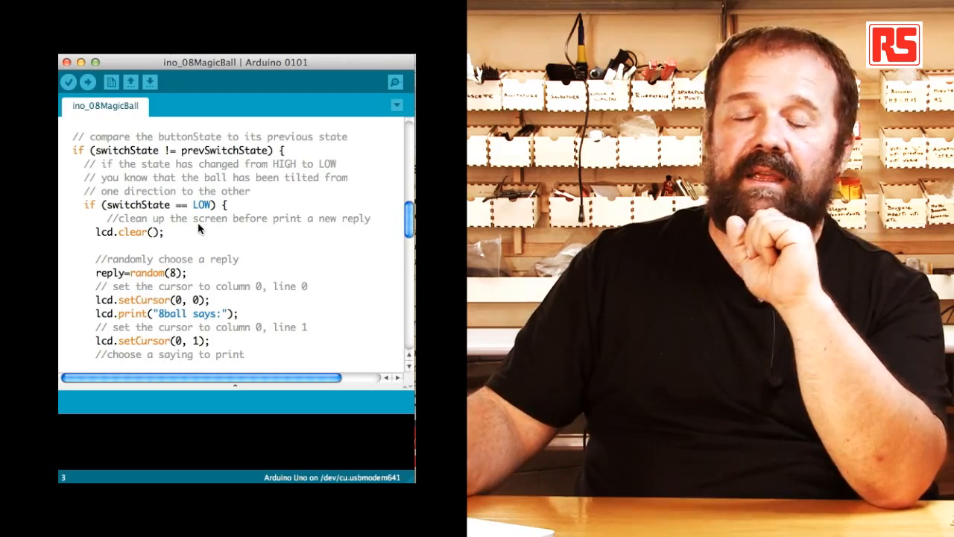
scroll("down", 3)
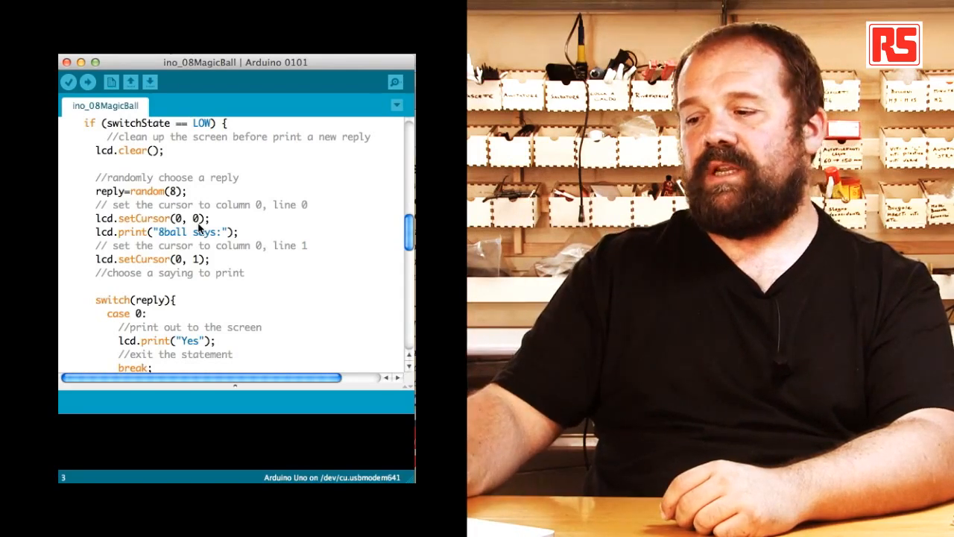
scroll("down", 3)
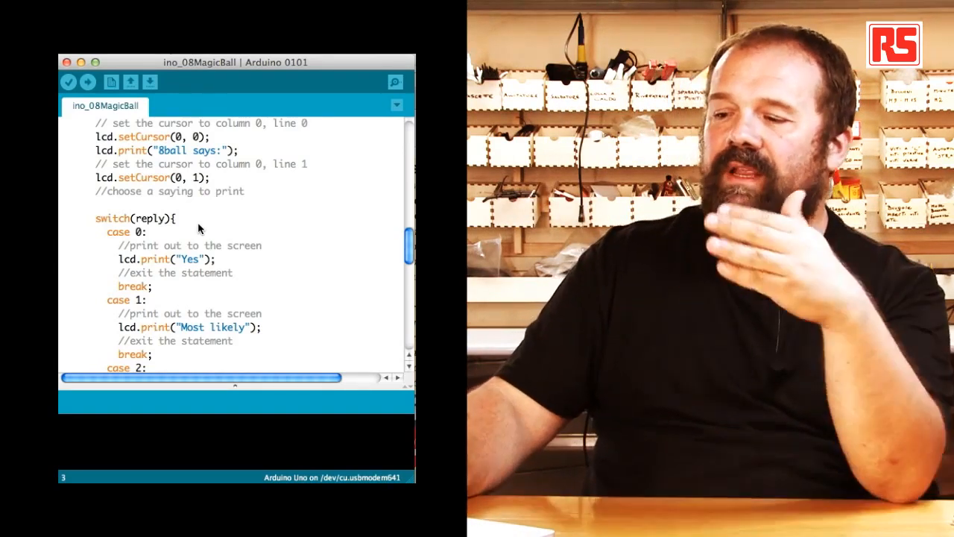
scroll("down", 3)
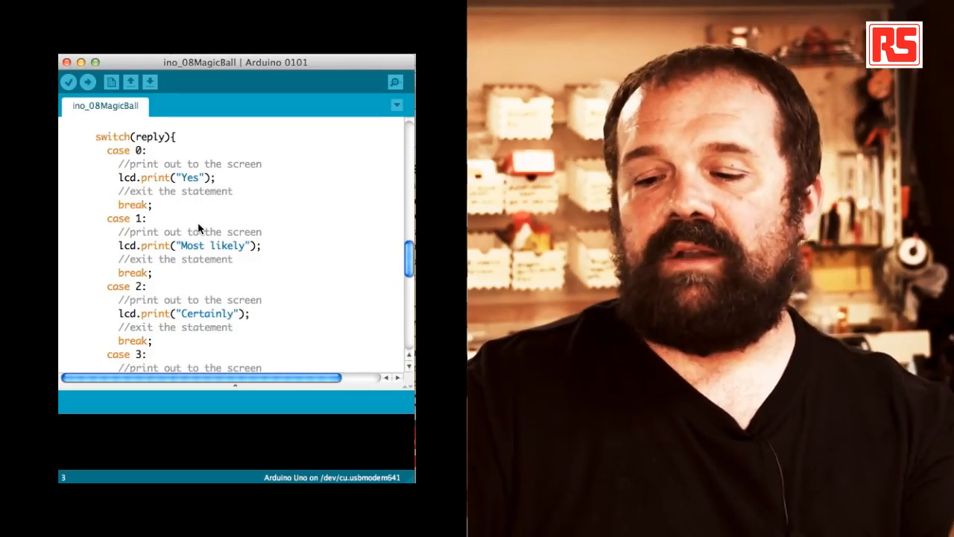
scroll("down", 3)
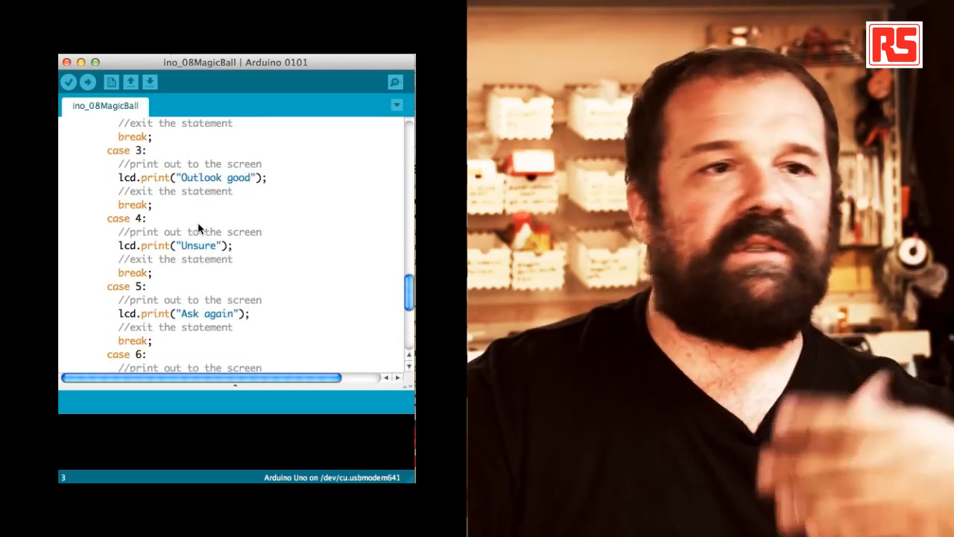